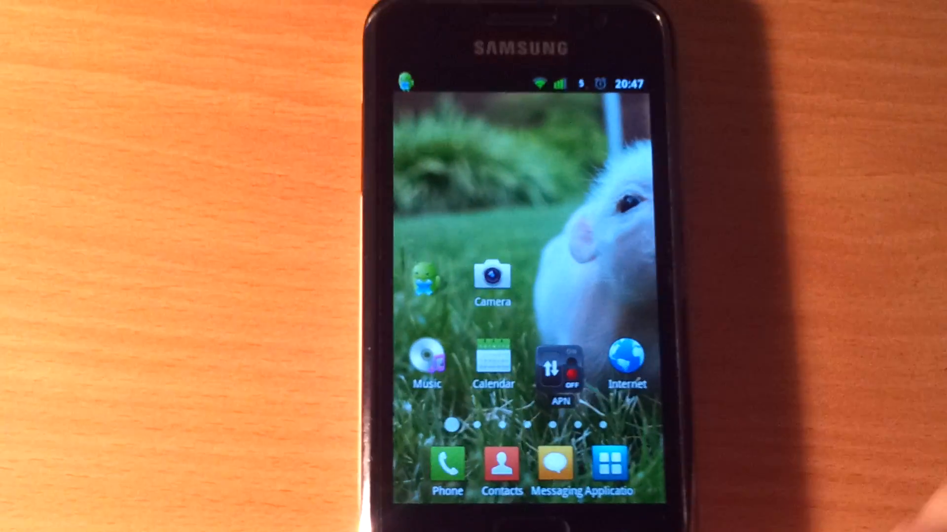
{"action": "left_click", "coordinate": [626, 363]}
{"action": "type", "text": "www."}
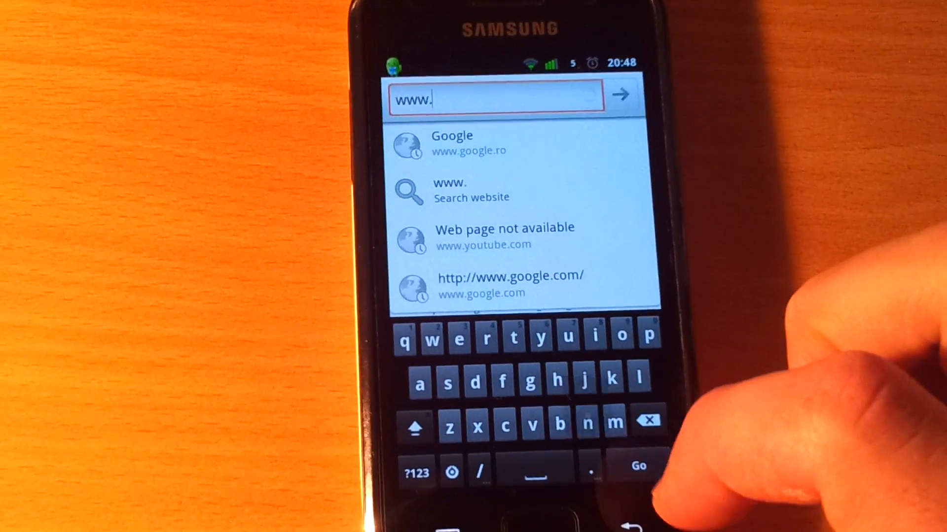
{"action": "type", "text": "applanet.net"}
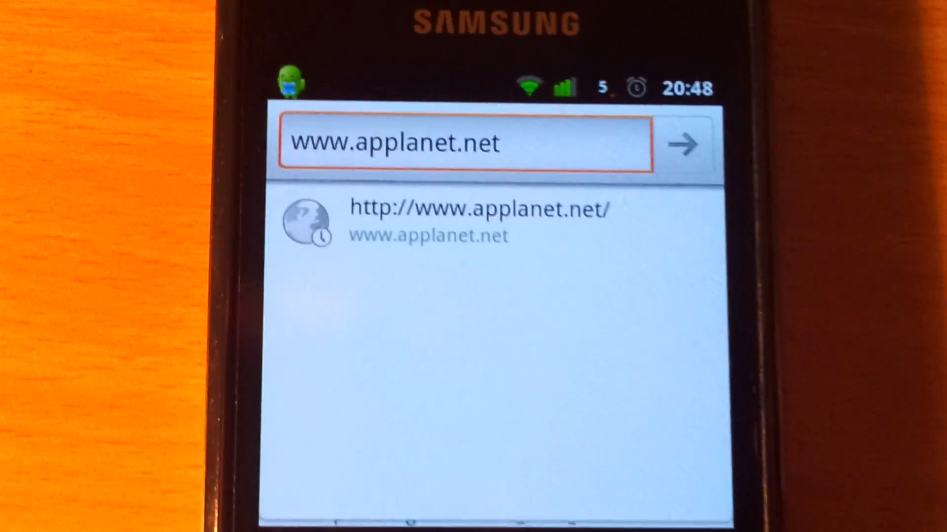
Load applanet.net and fetch the Applanet Market APK installer
{"action": "left_click", "coordinate": [462, 143]}
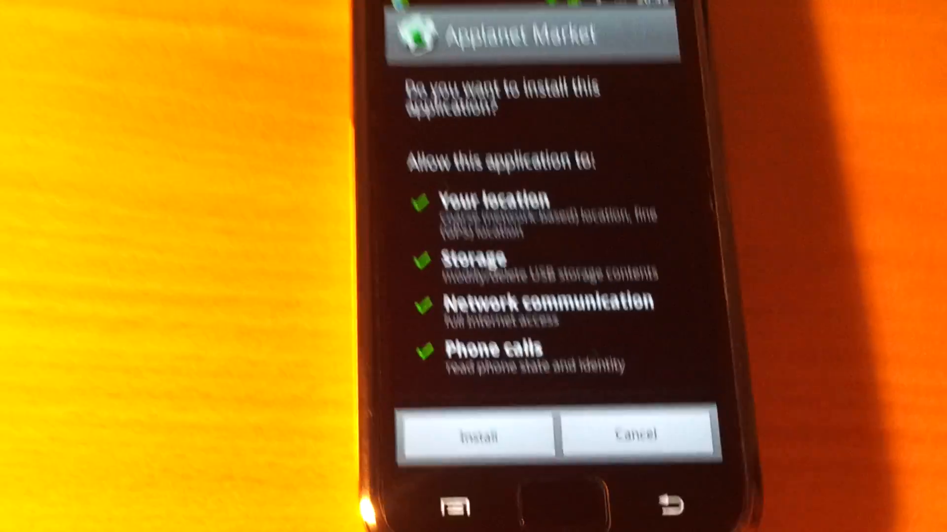
Install Applanet Market from the permissions screen and open the app
{"action": "left_click", "coordinate": [474, 434]}
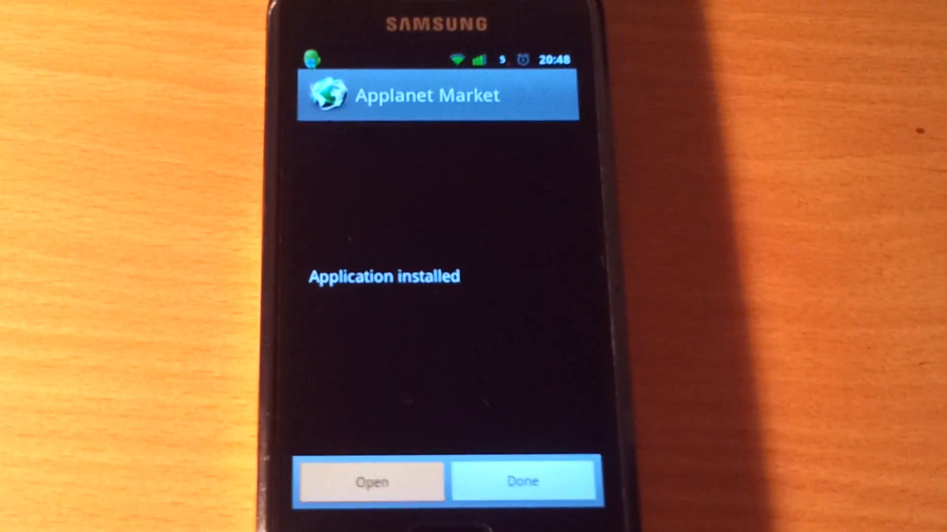
{"action": "left_click", "coordinate": [371, 482]}
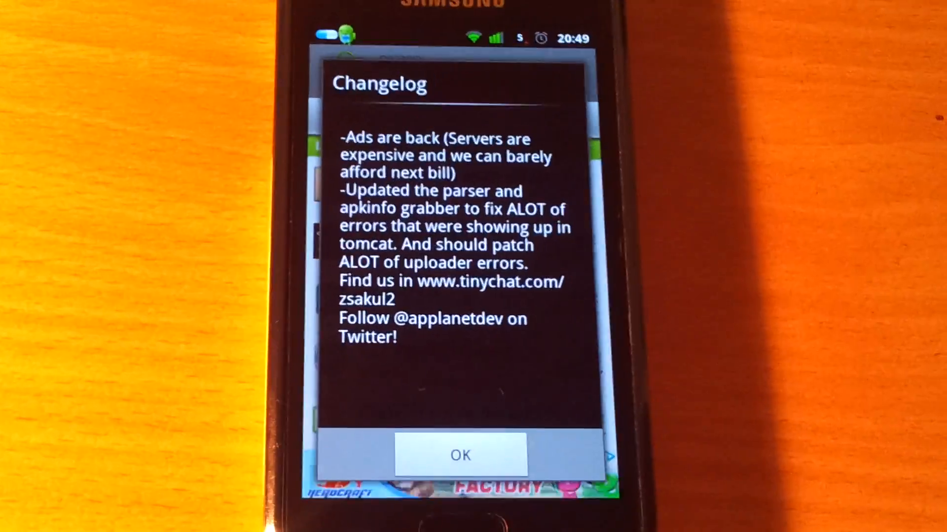
Dismiss the changelog, browse Games to All games, and open X-Plane 9
{"action": "left_click", "coordinate": [460, 455]}
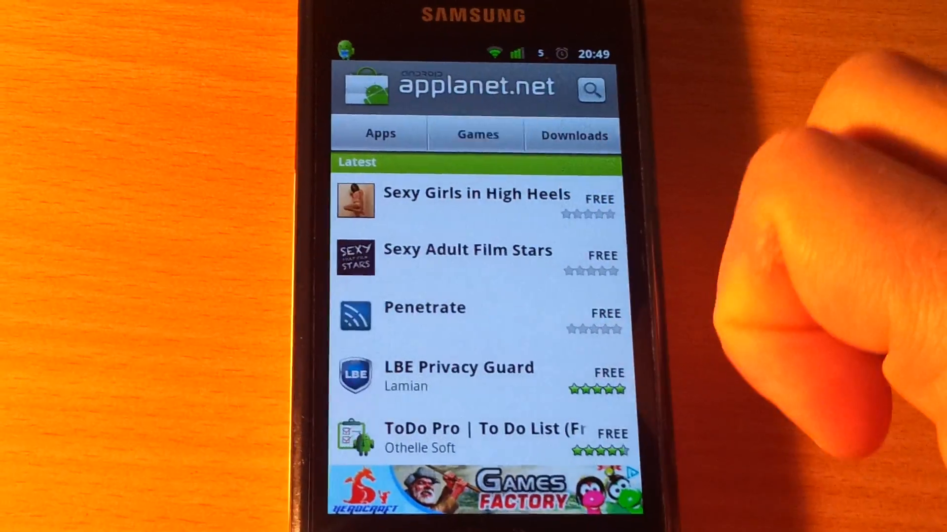
{"action": "left_click", "coordinate": [476, 134]}
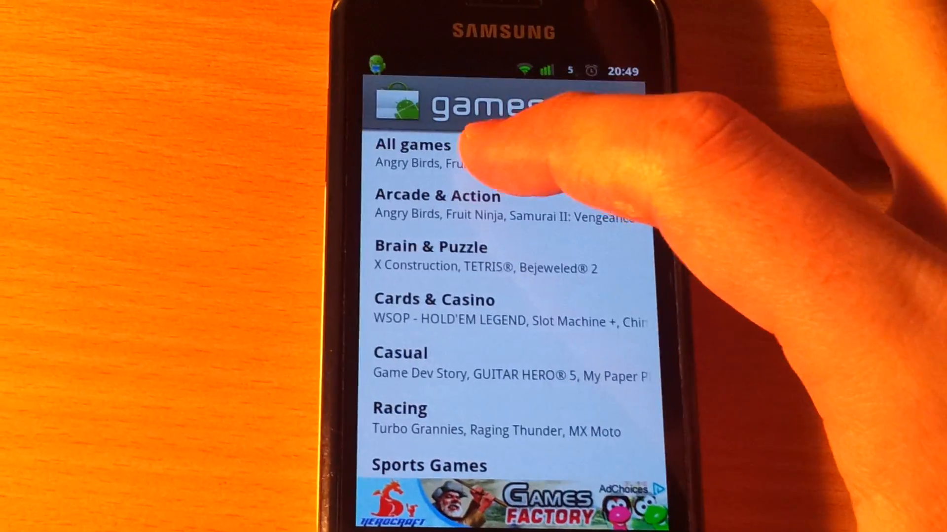
{"action": "left_click", "coordinate": [413, 145]}
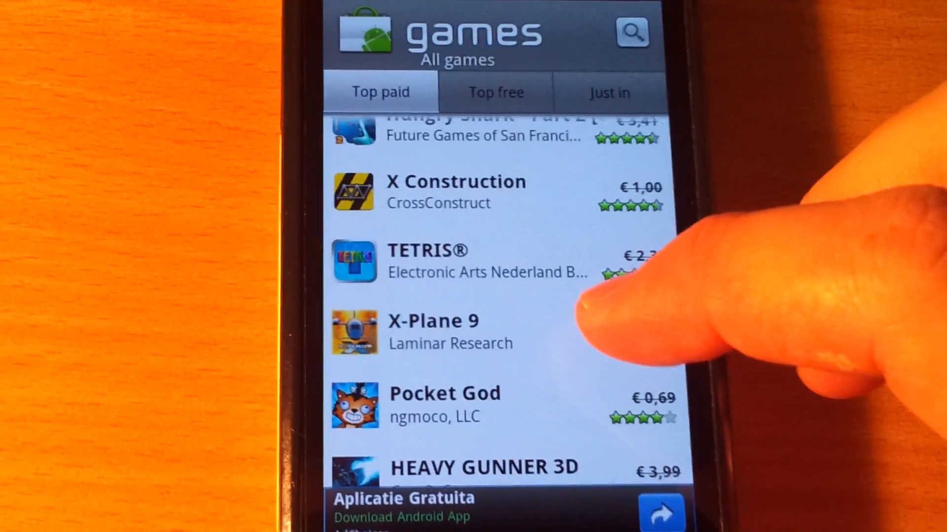
{"action": "left_click", "coordinate": [433, 332]}
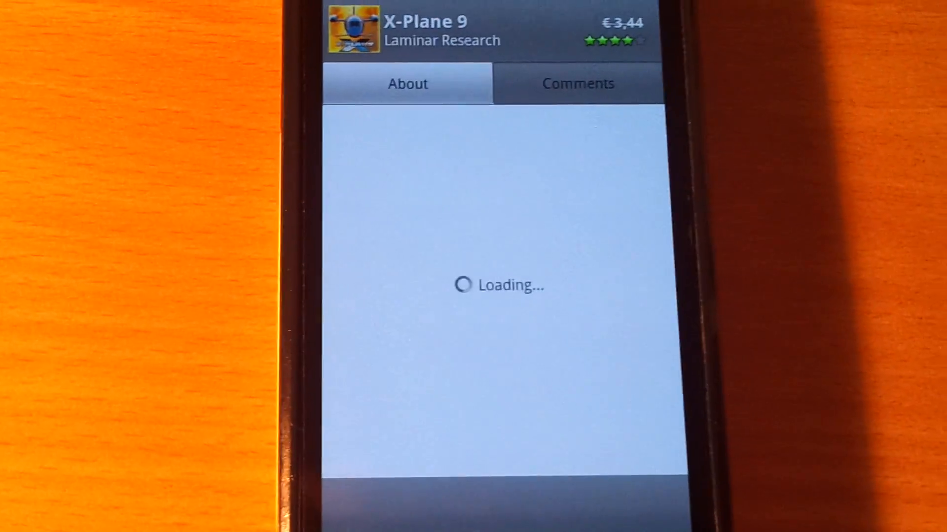